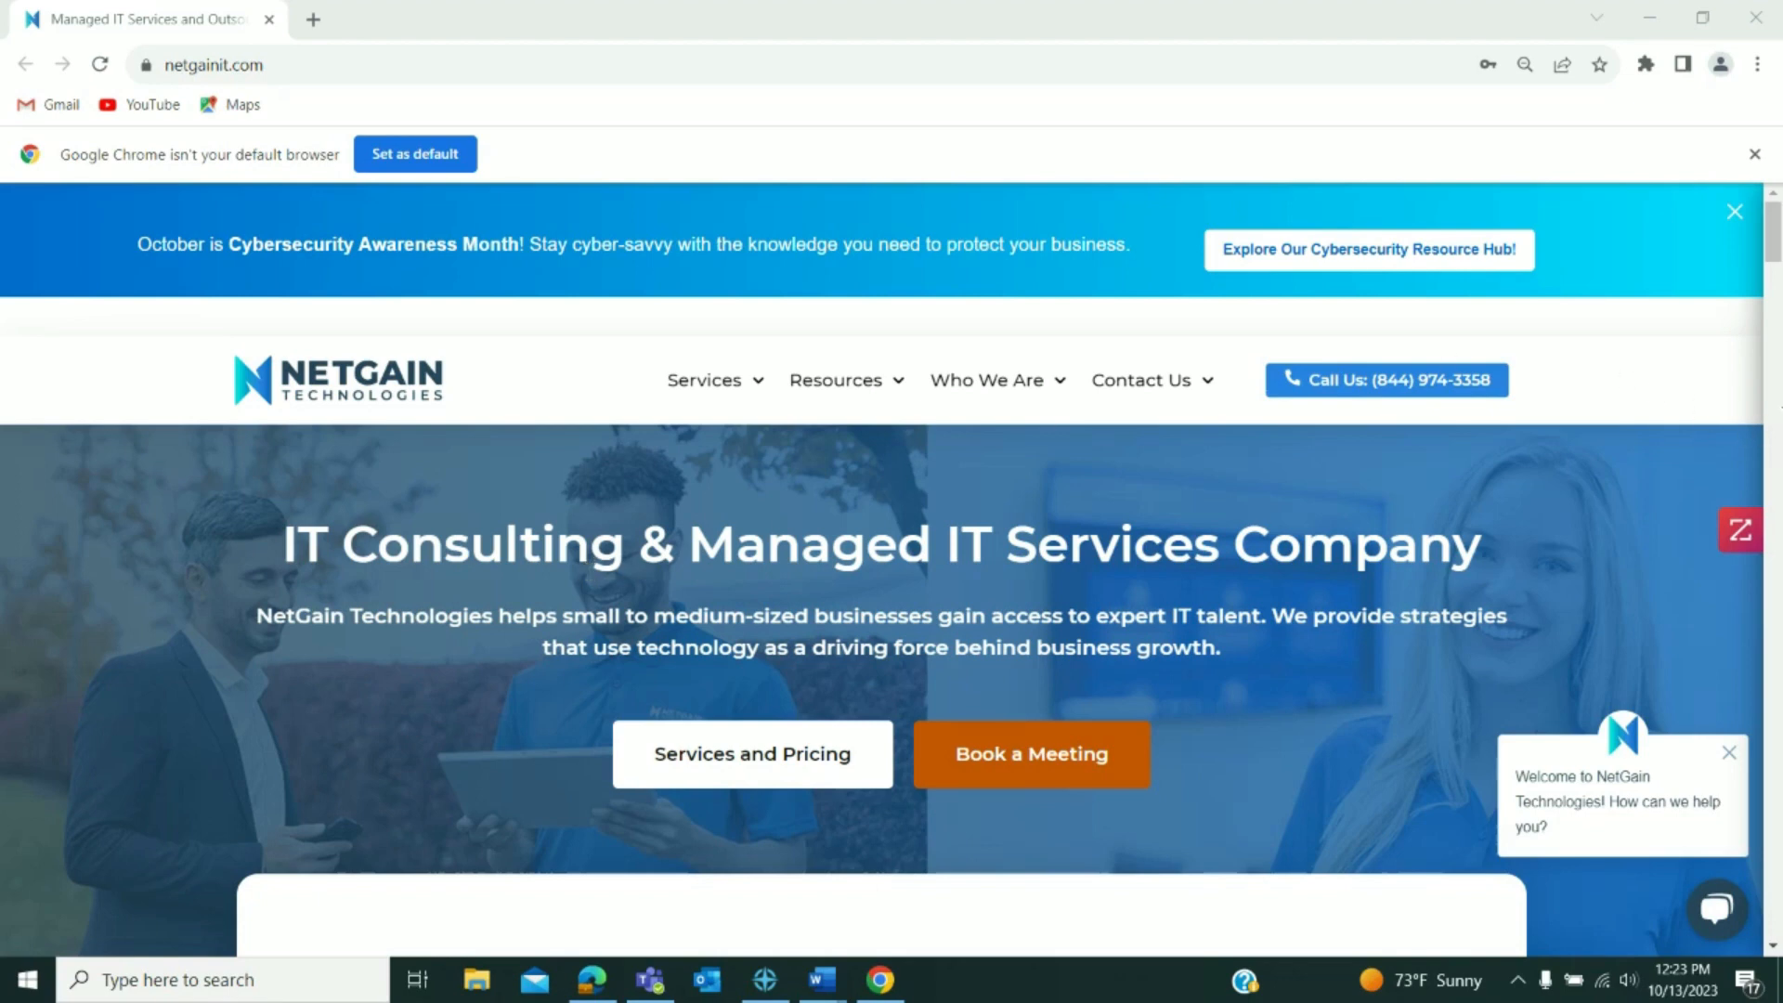
Open Chrome Settings from the three-dot menu.
click(1754, 64)
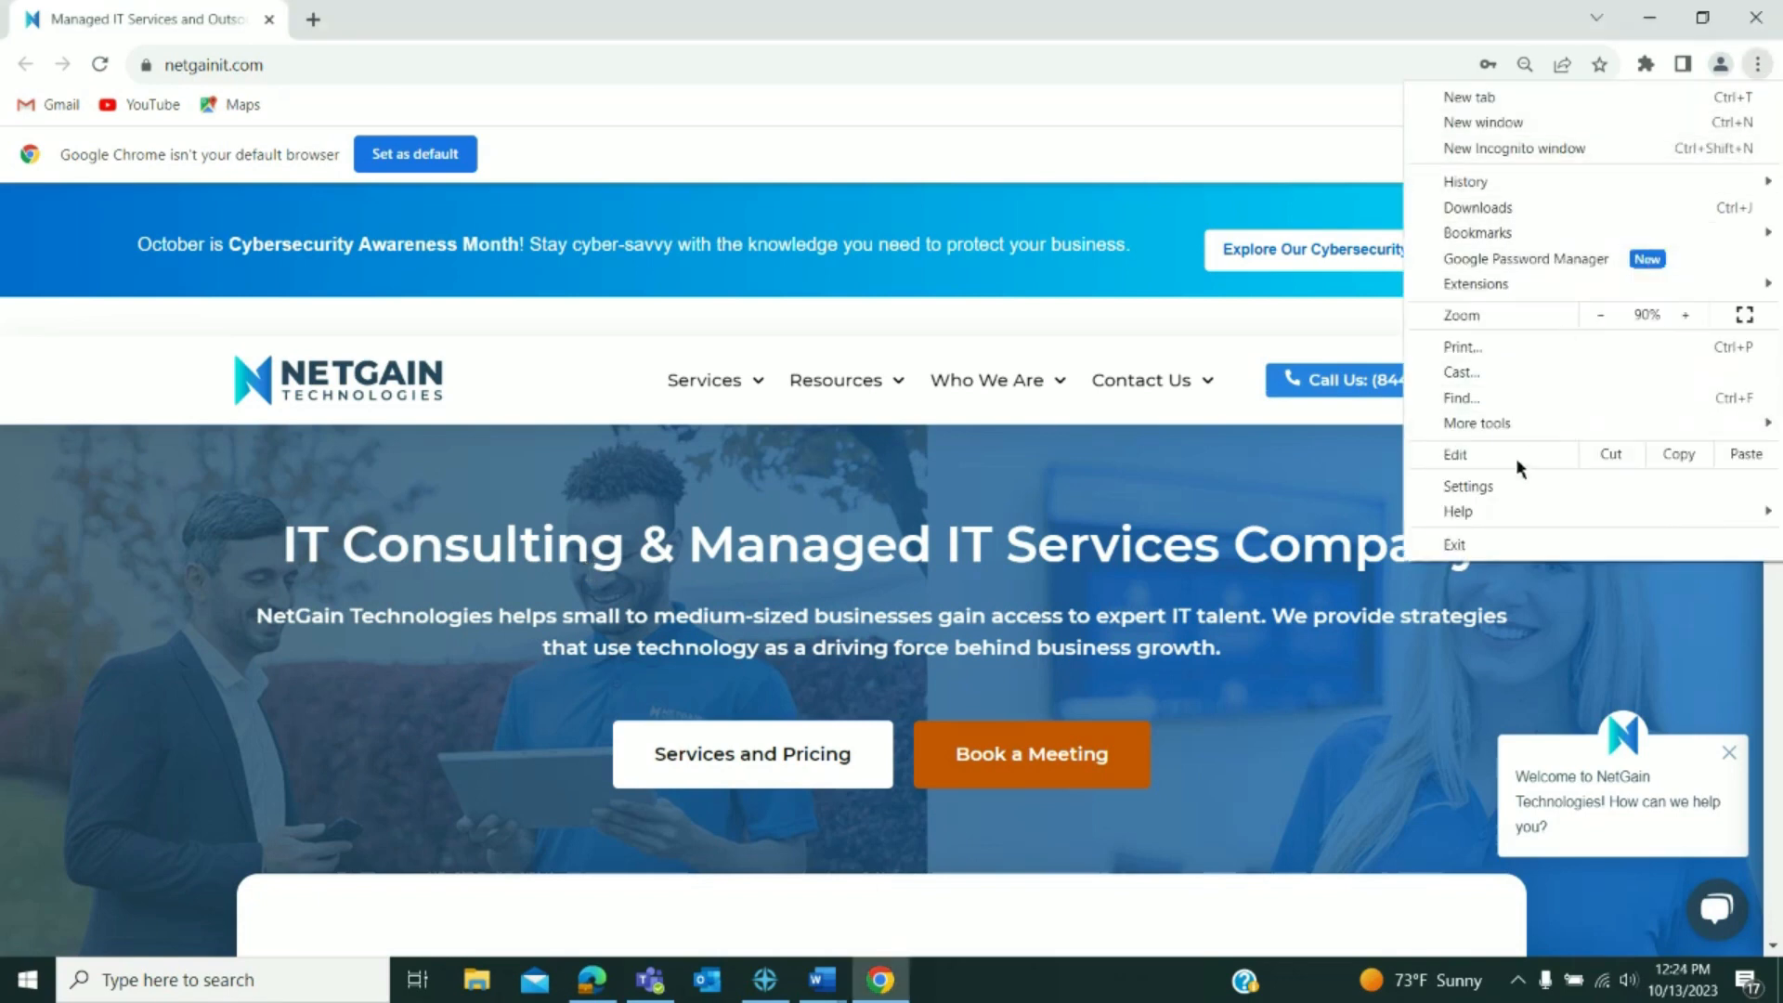
click(1468, 486)
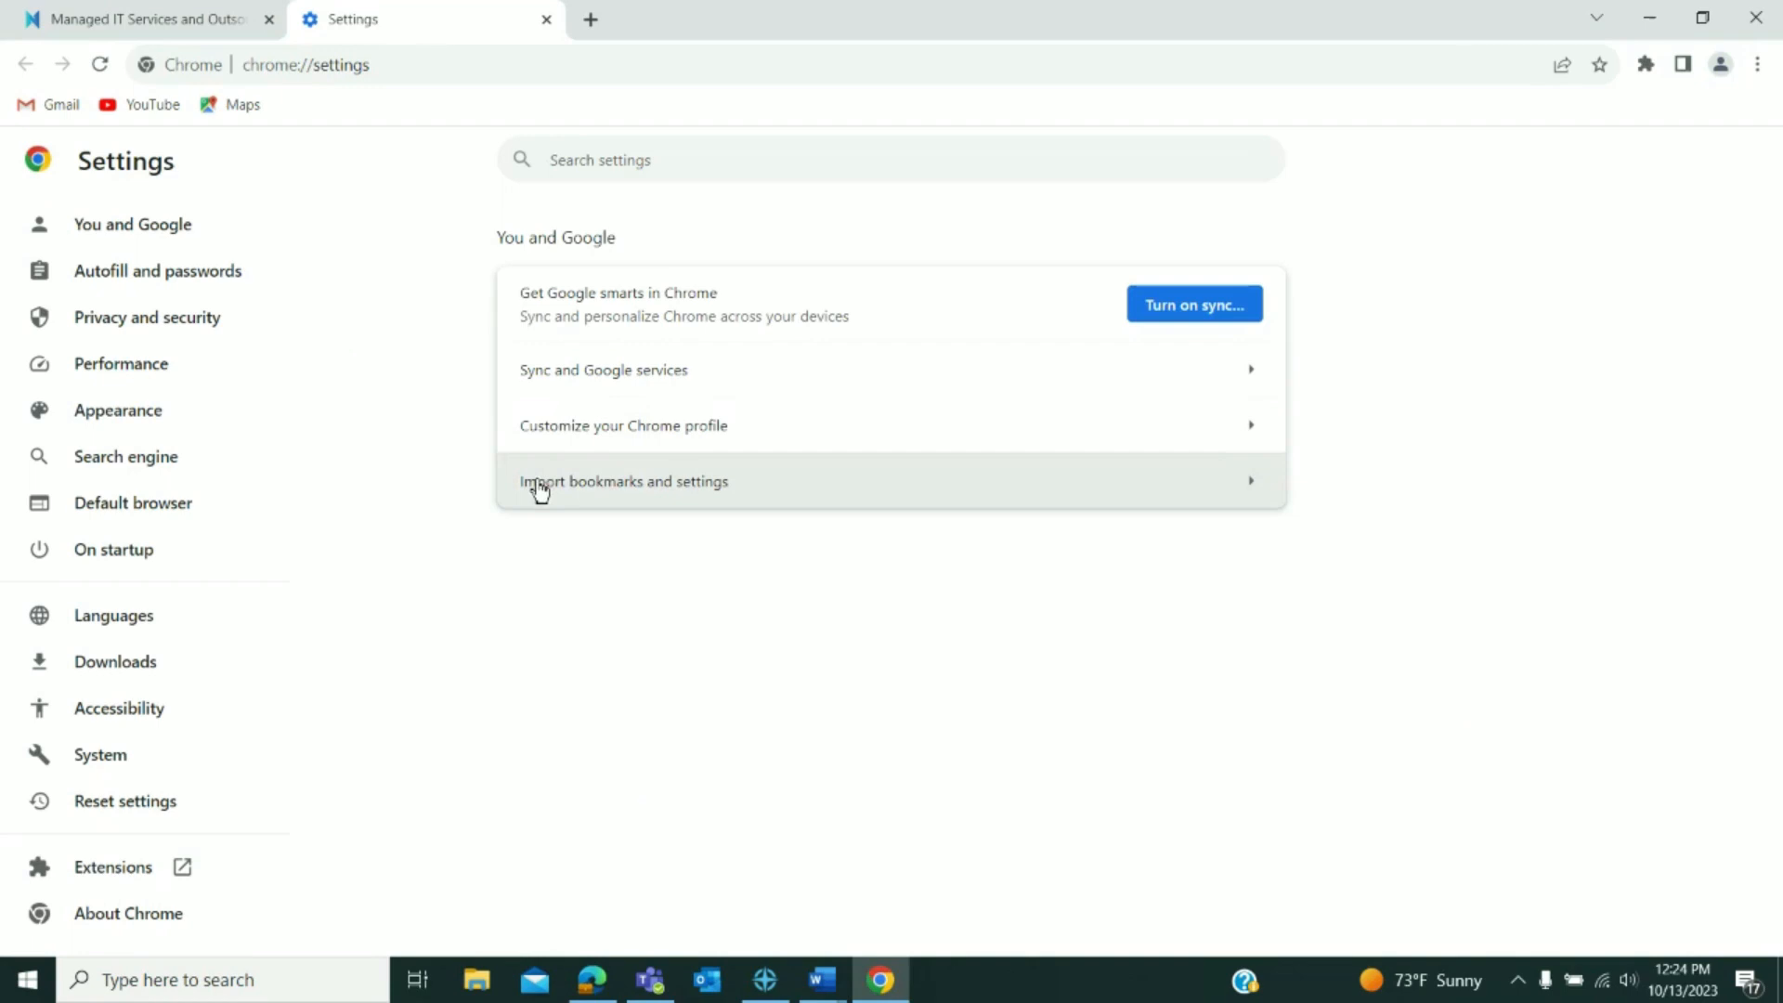
mouse_move(113, 549)
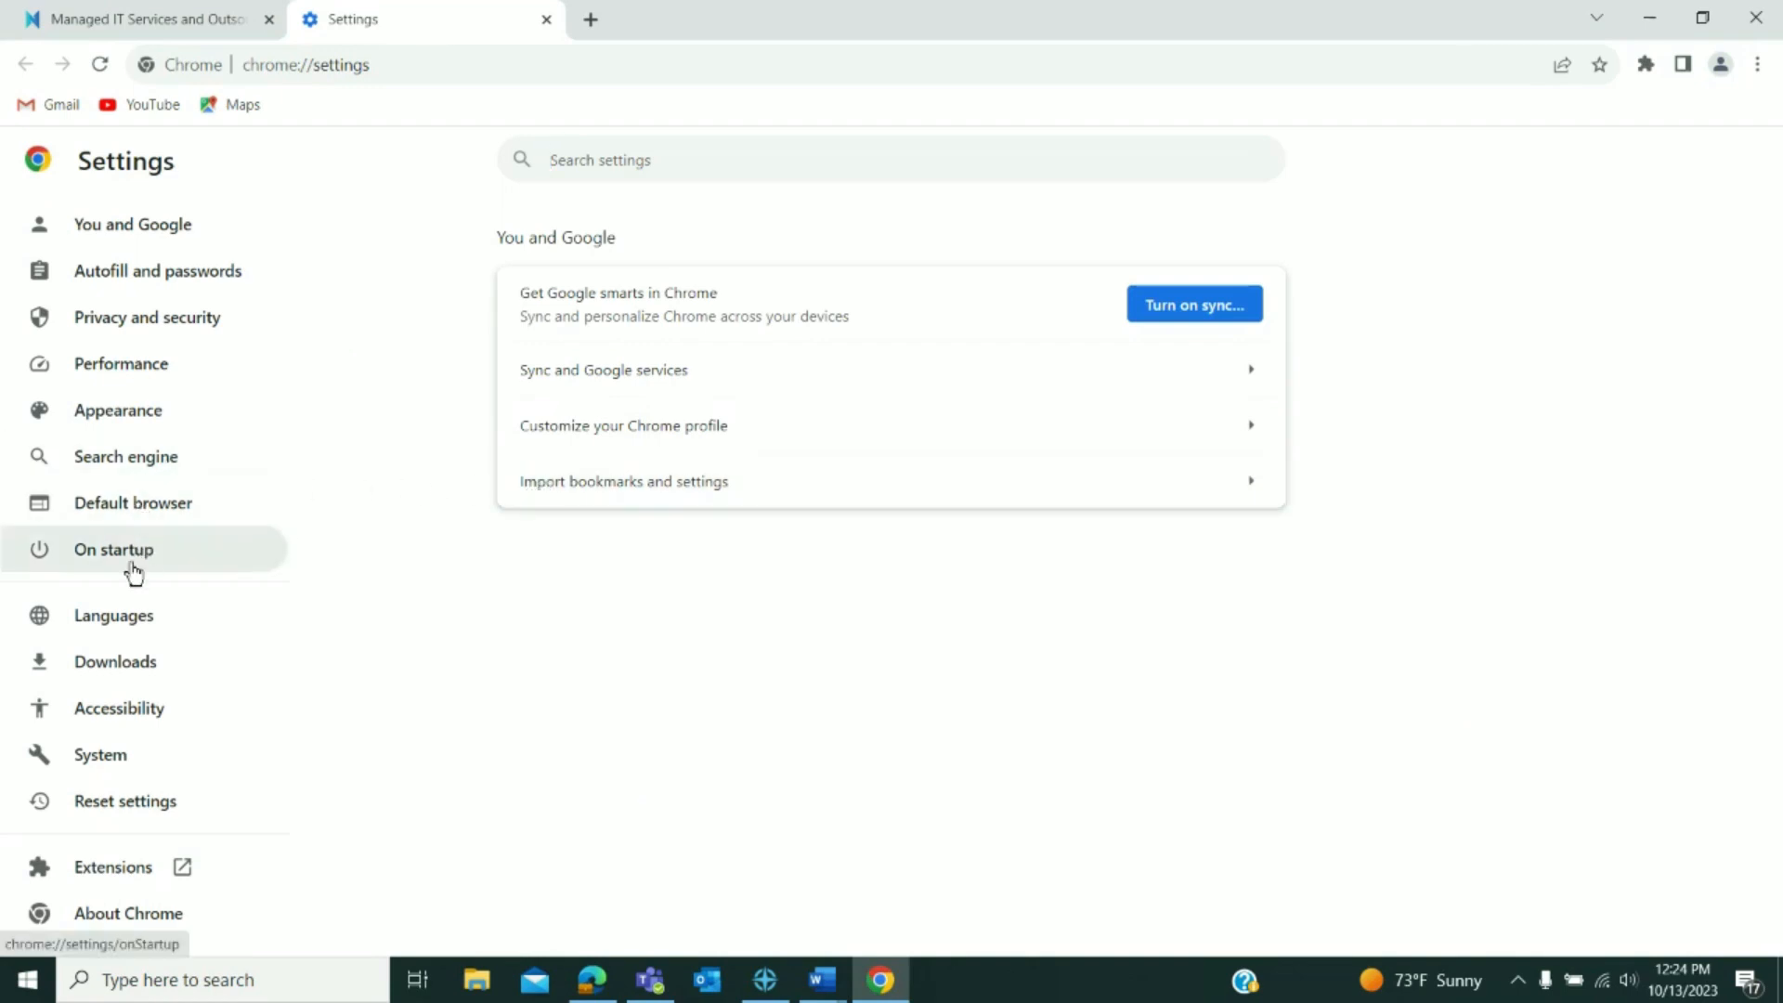
click(112, 549)
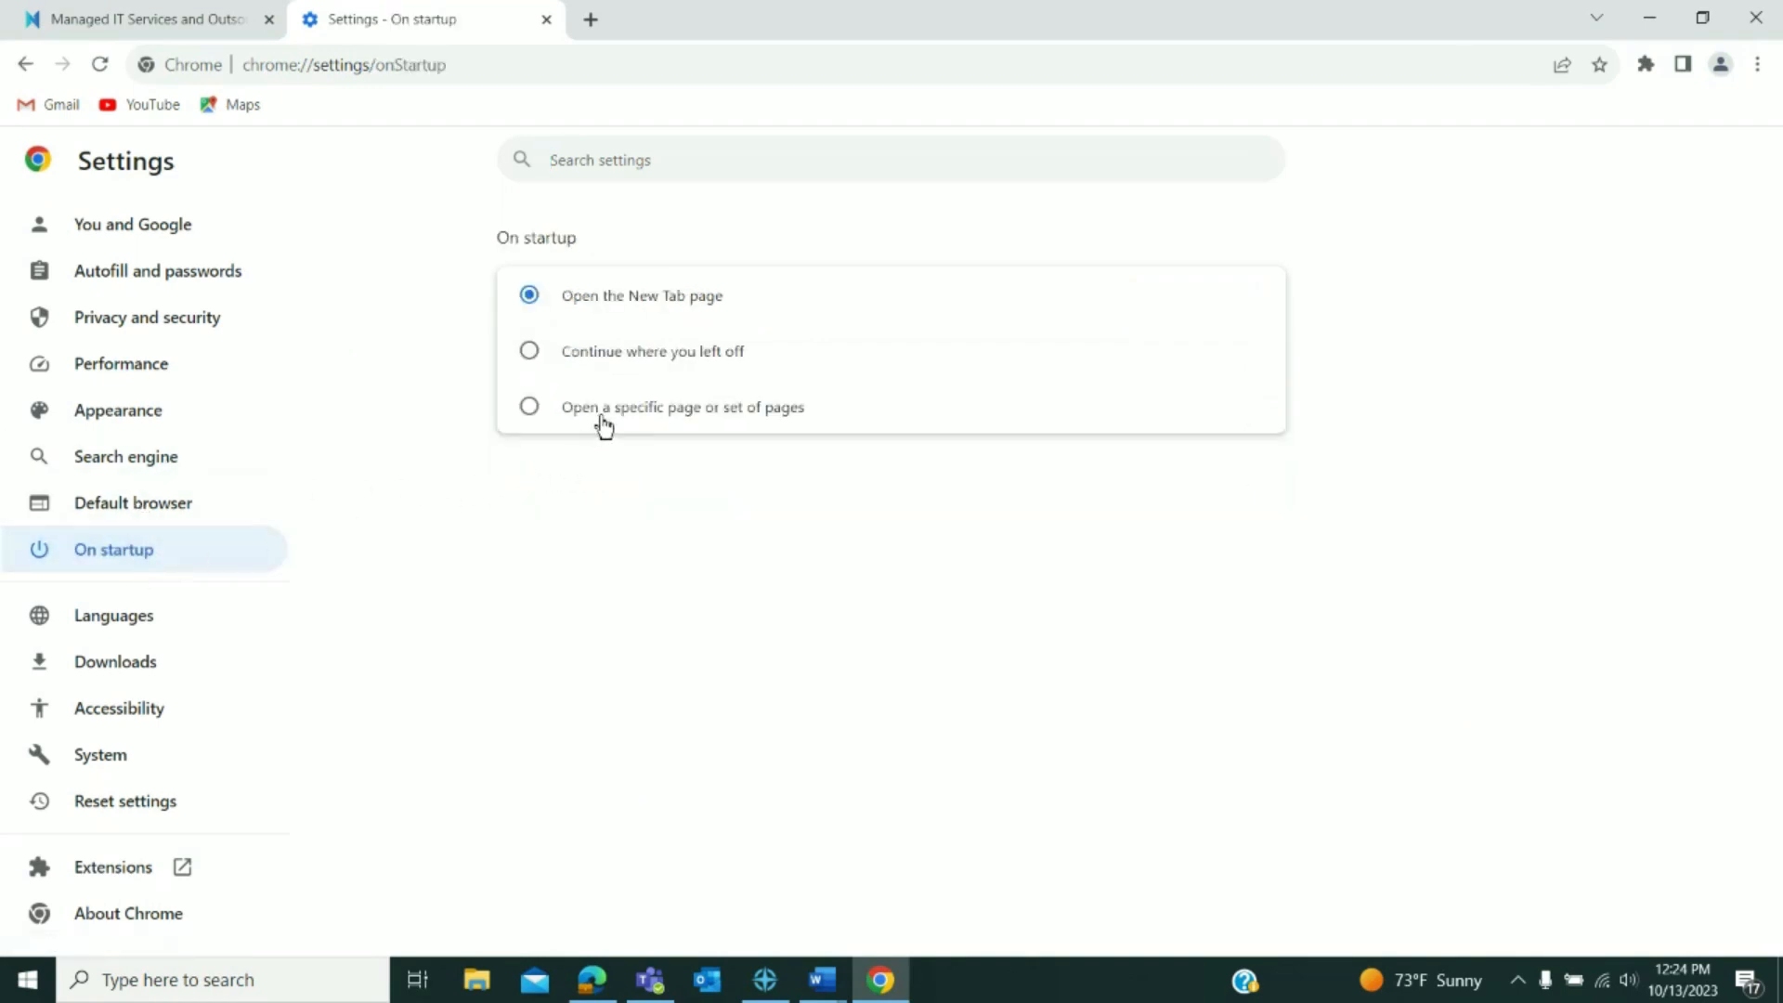
click(528, 406)
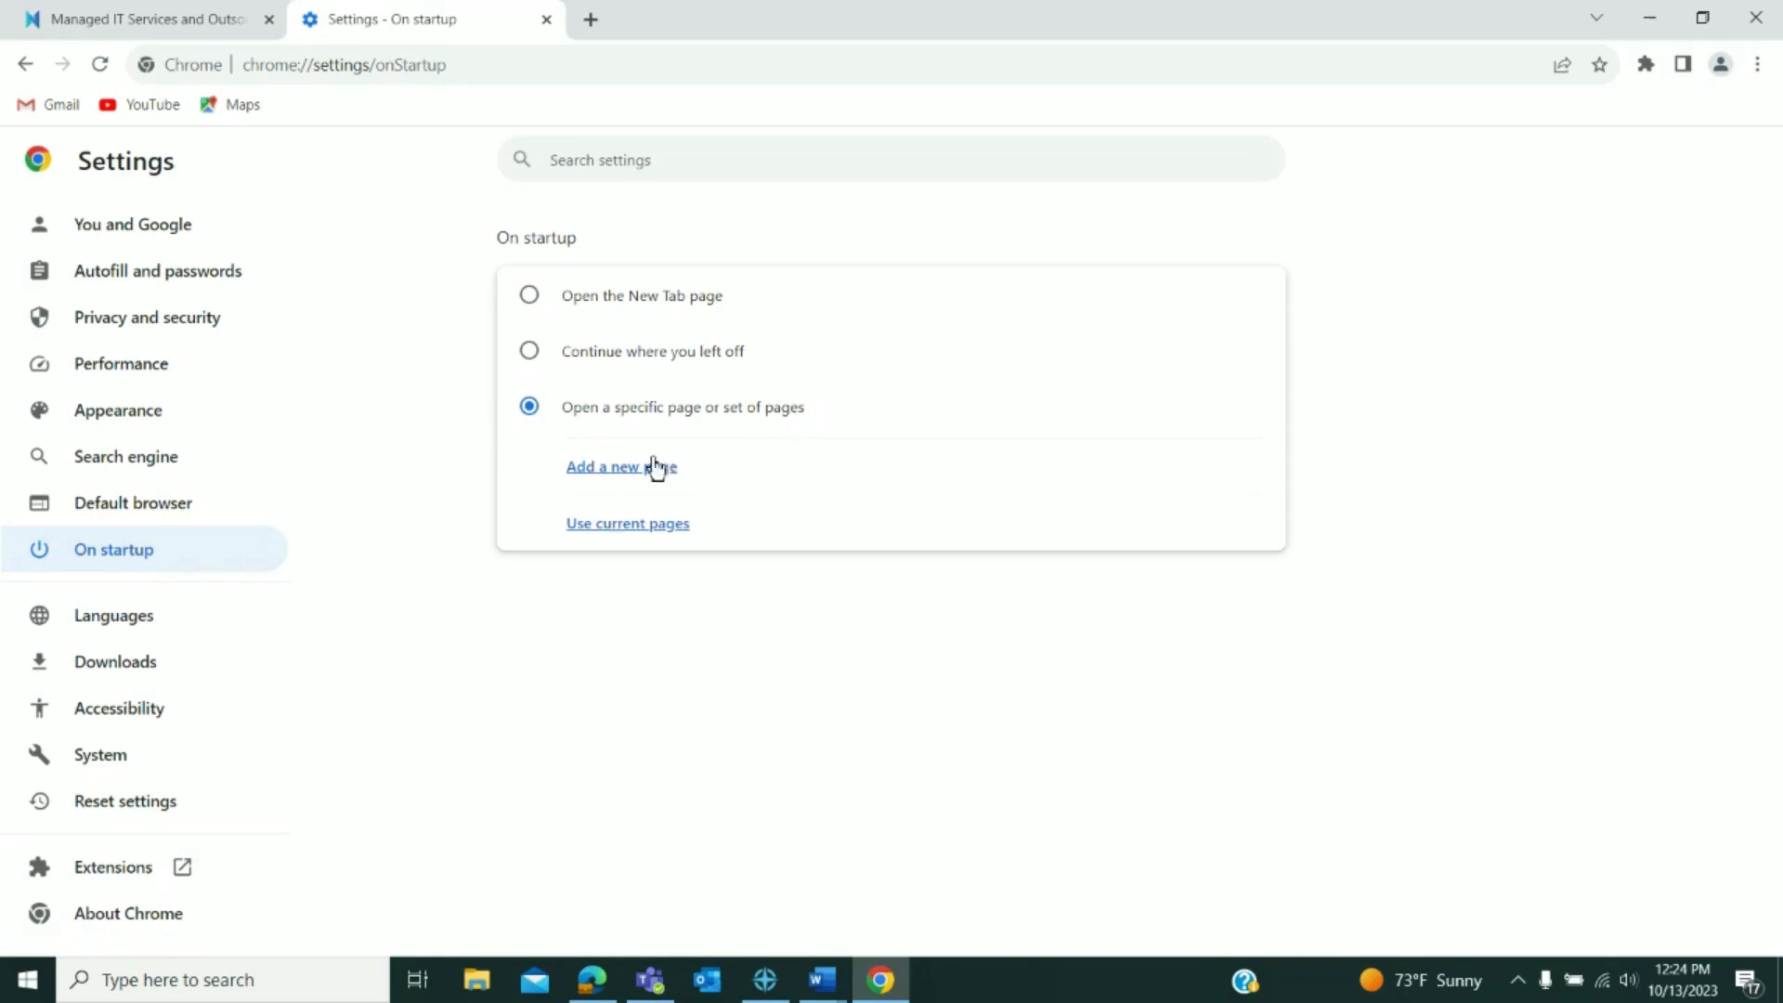
click(619, 466)
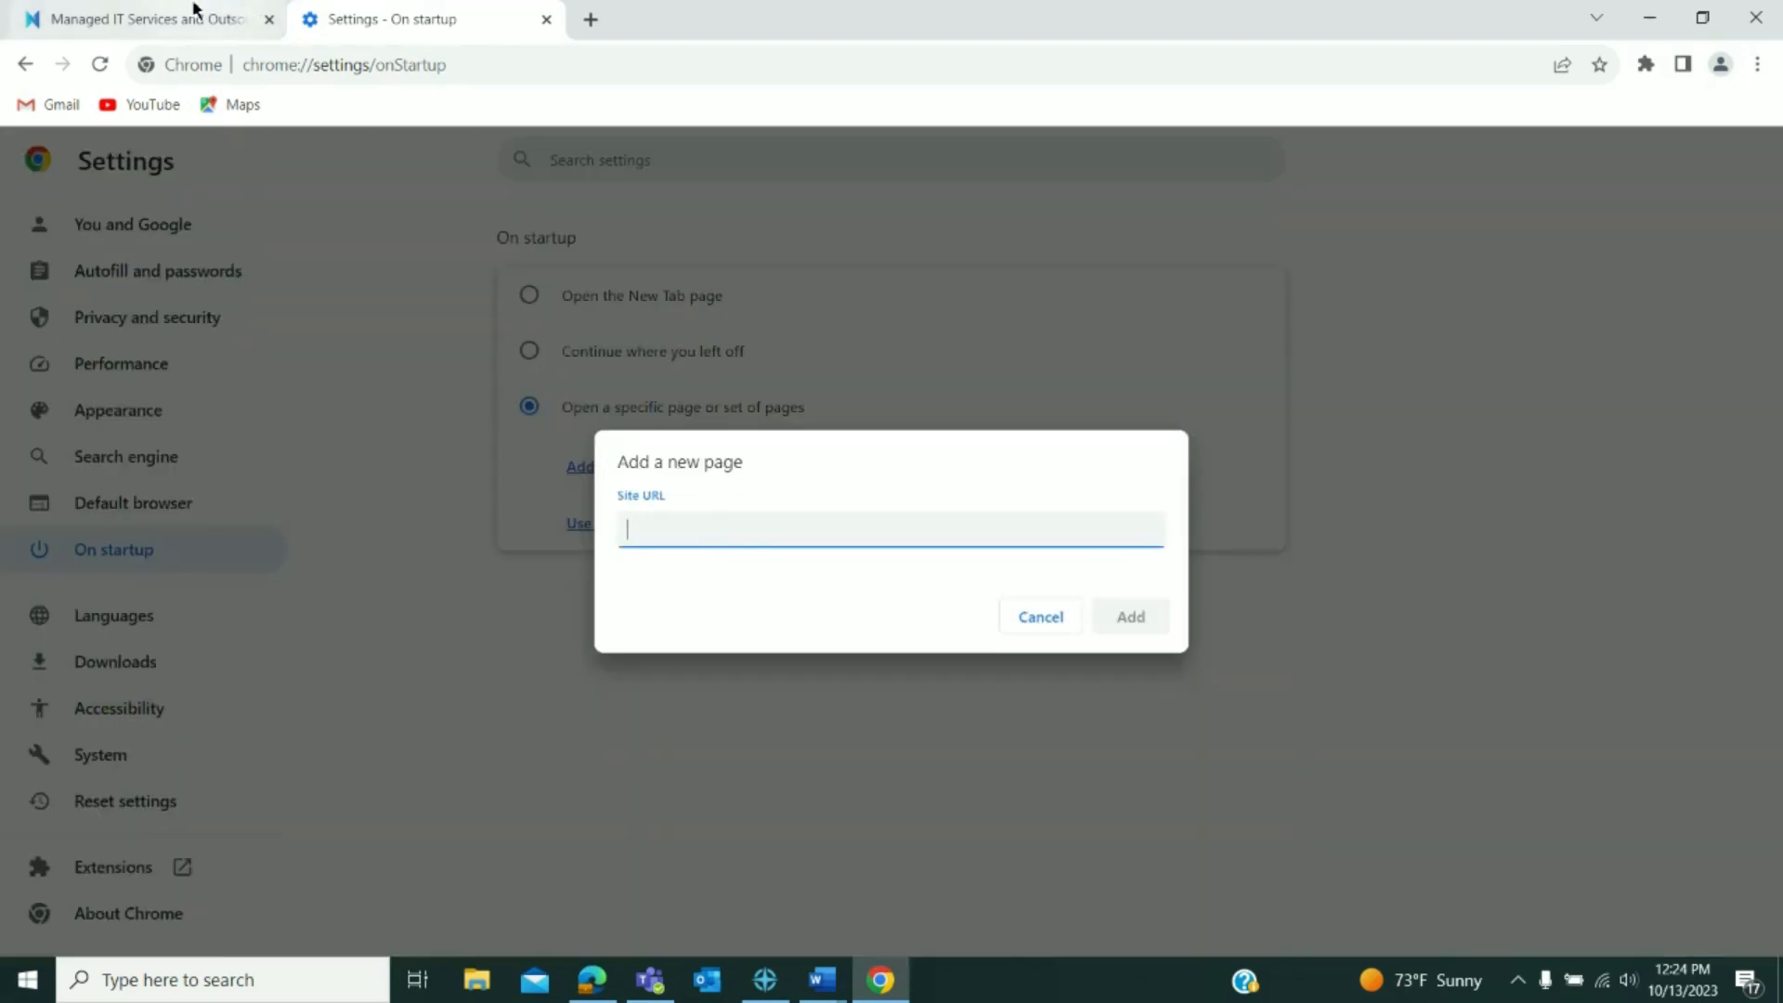
click(137, 20)
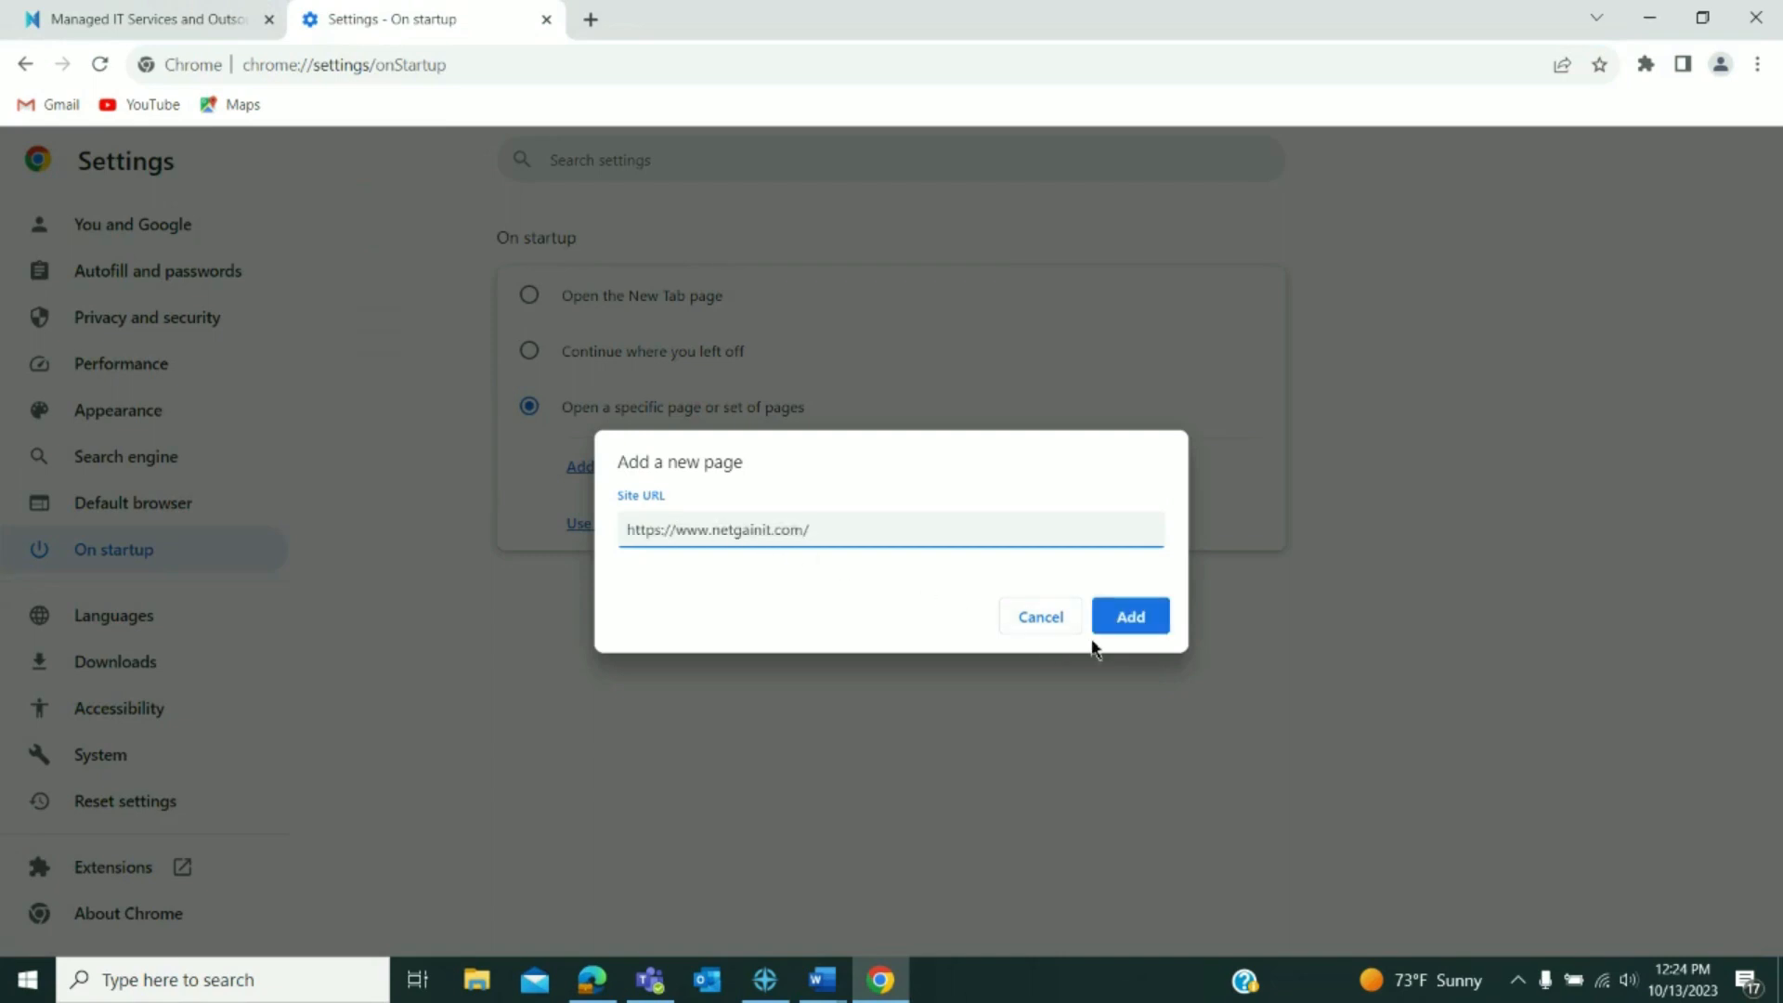
click(1128, 615)
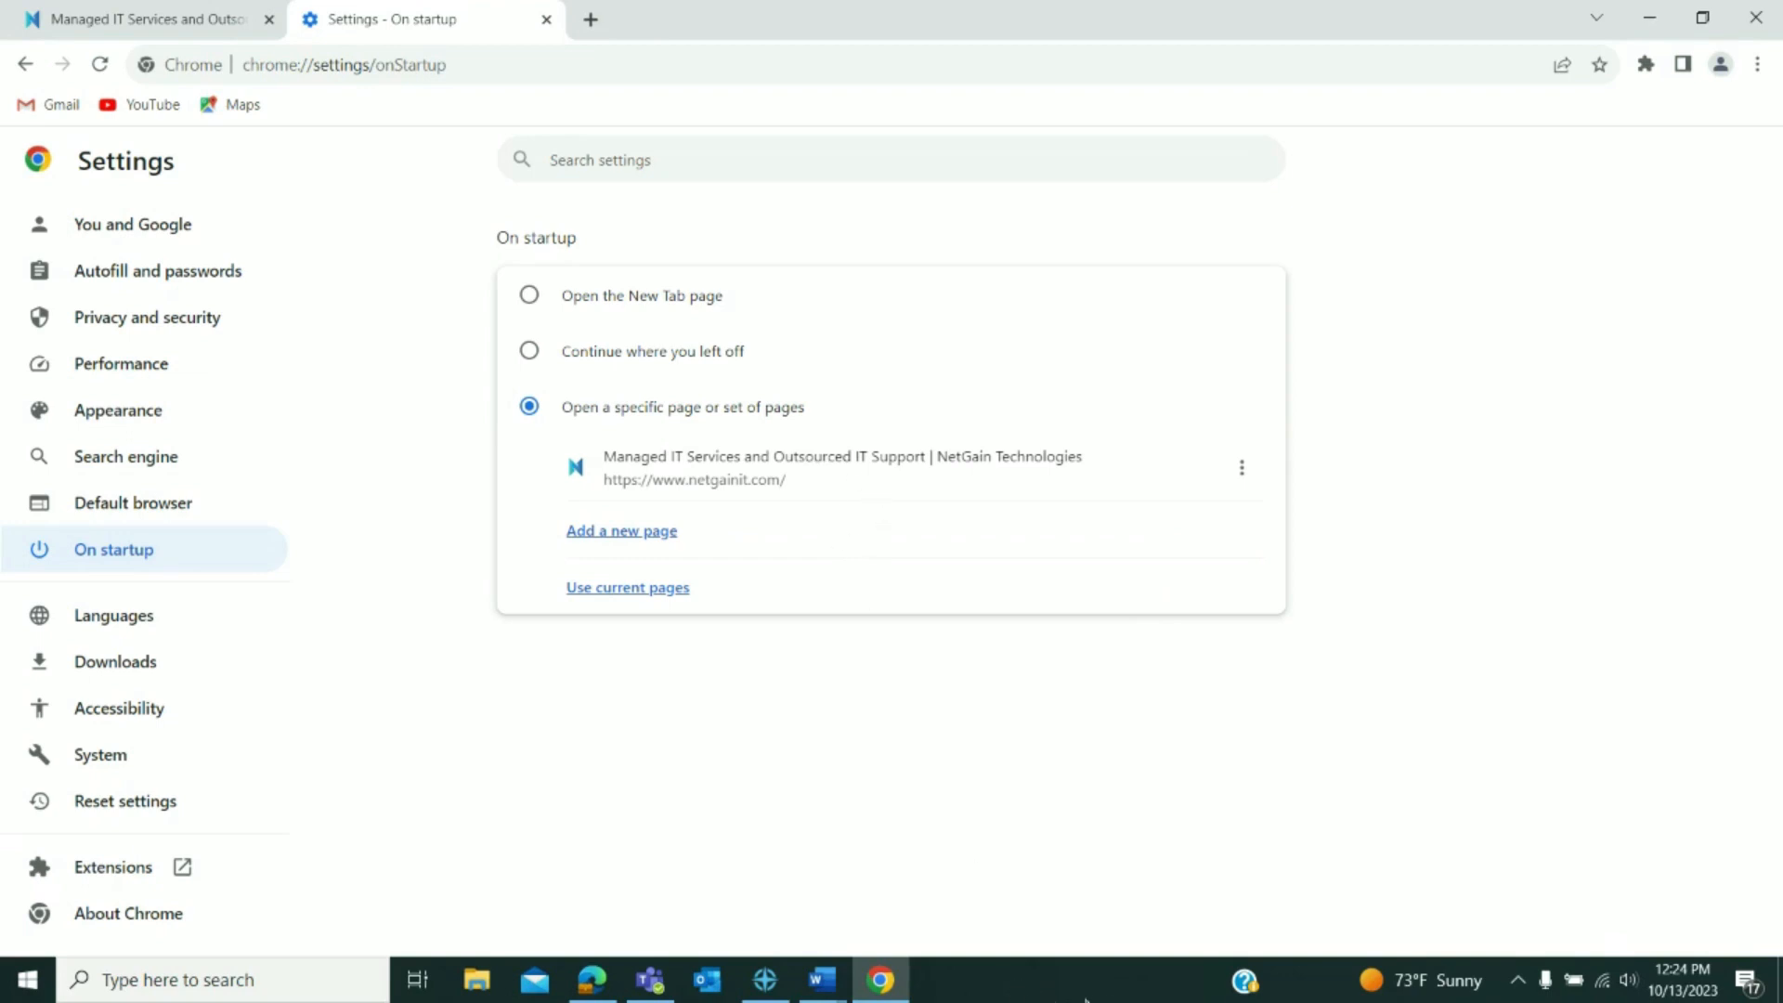
From the NetGain tab, create a NetGain Technologies website shortcut via More tools > Create shortcut.
click(137, 19)
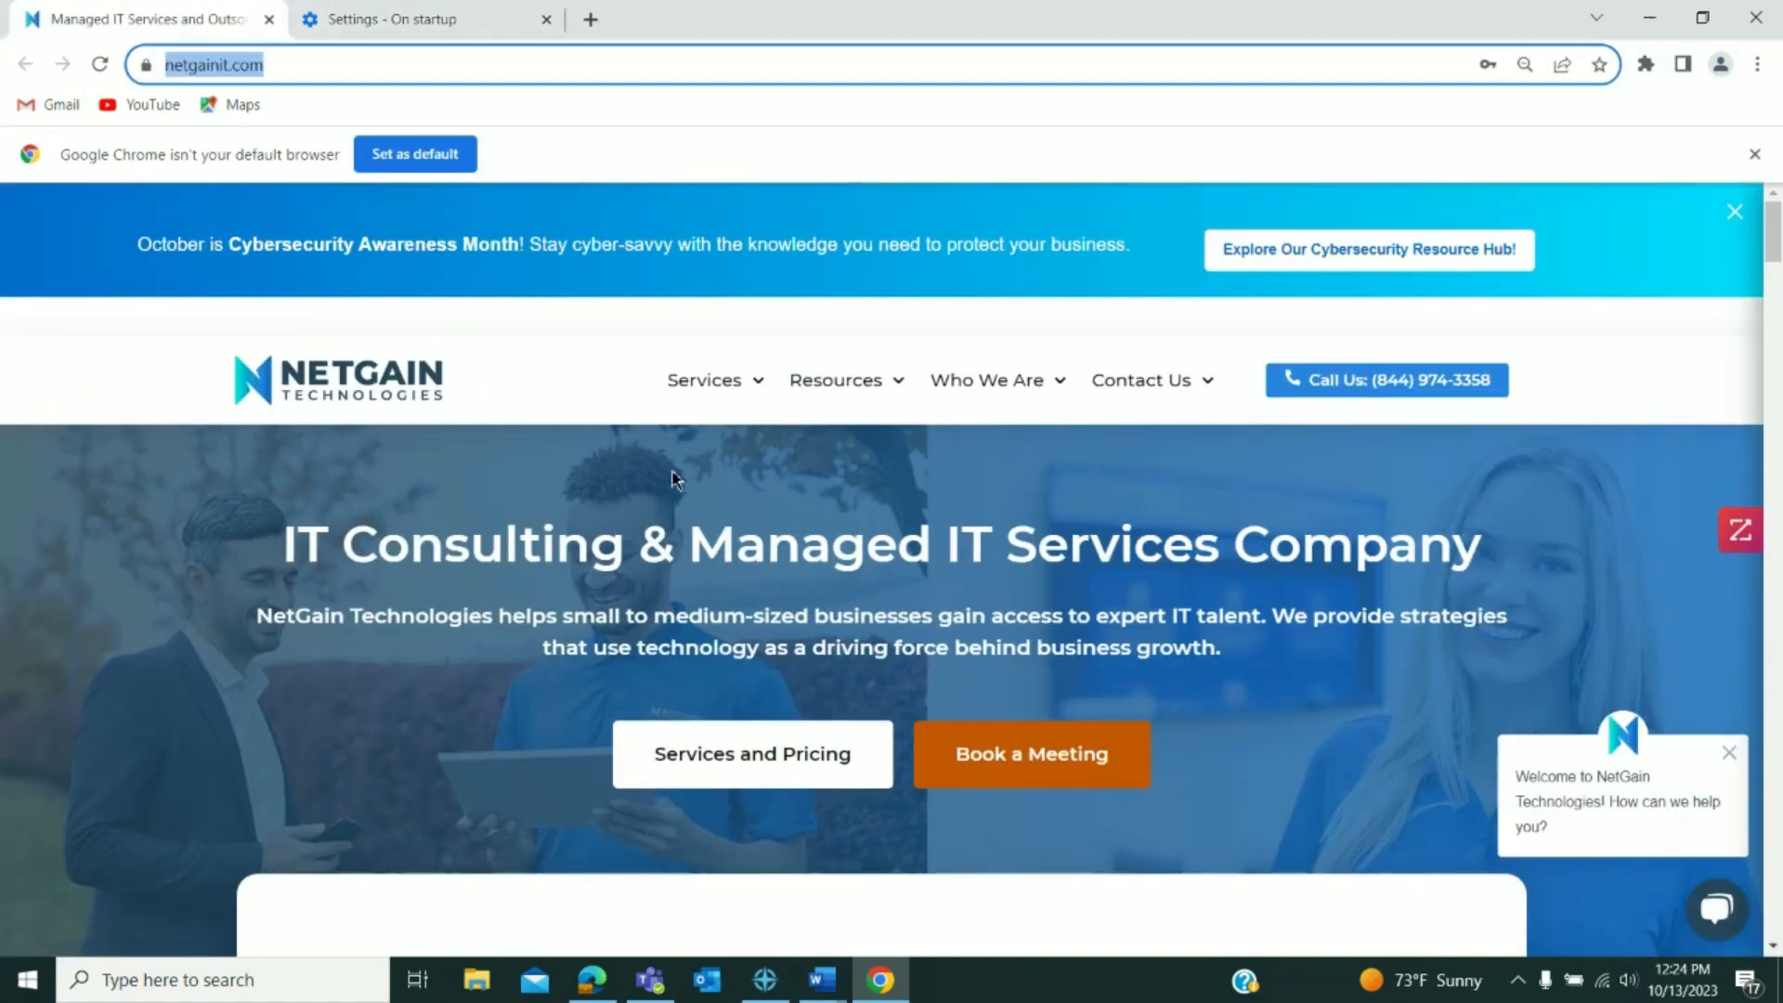
mouse_move(871, 619)
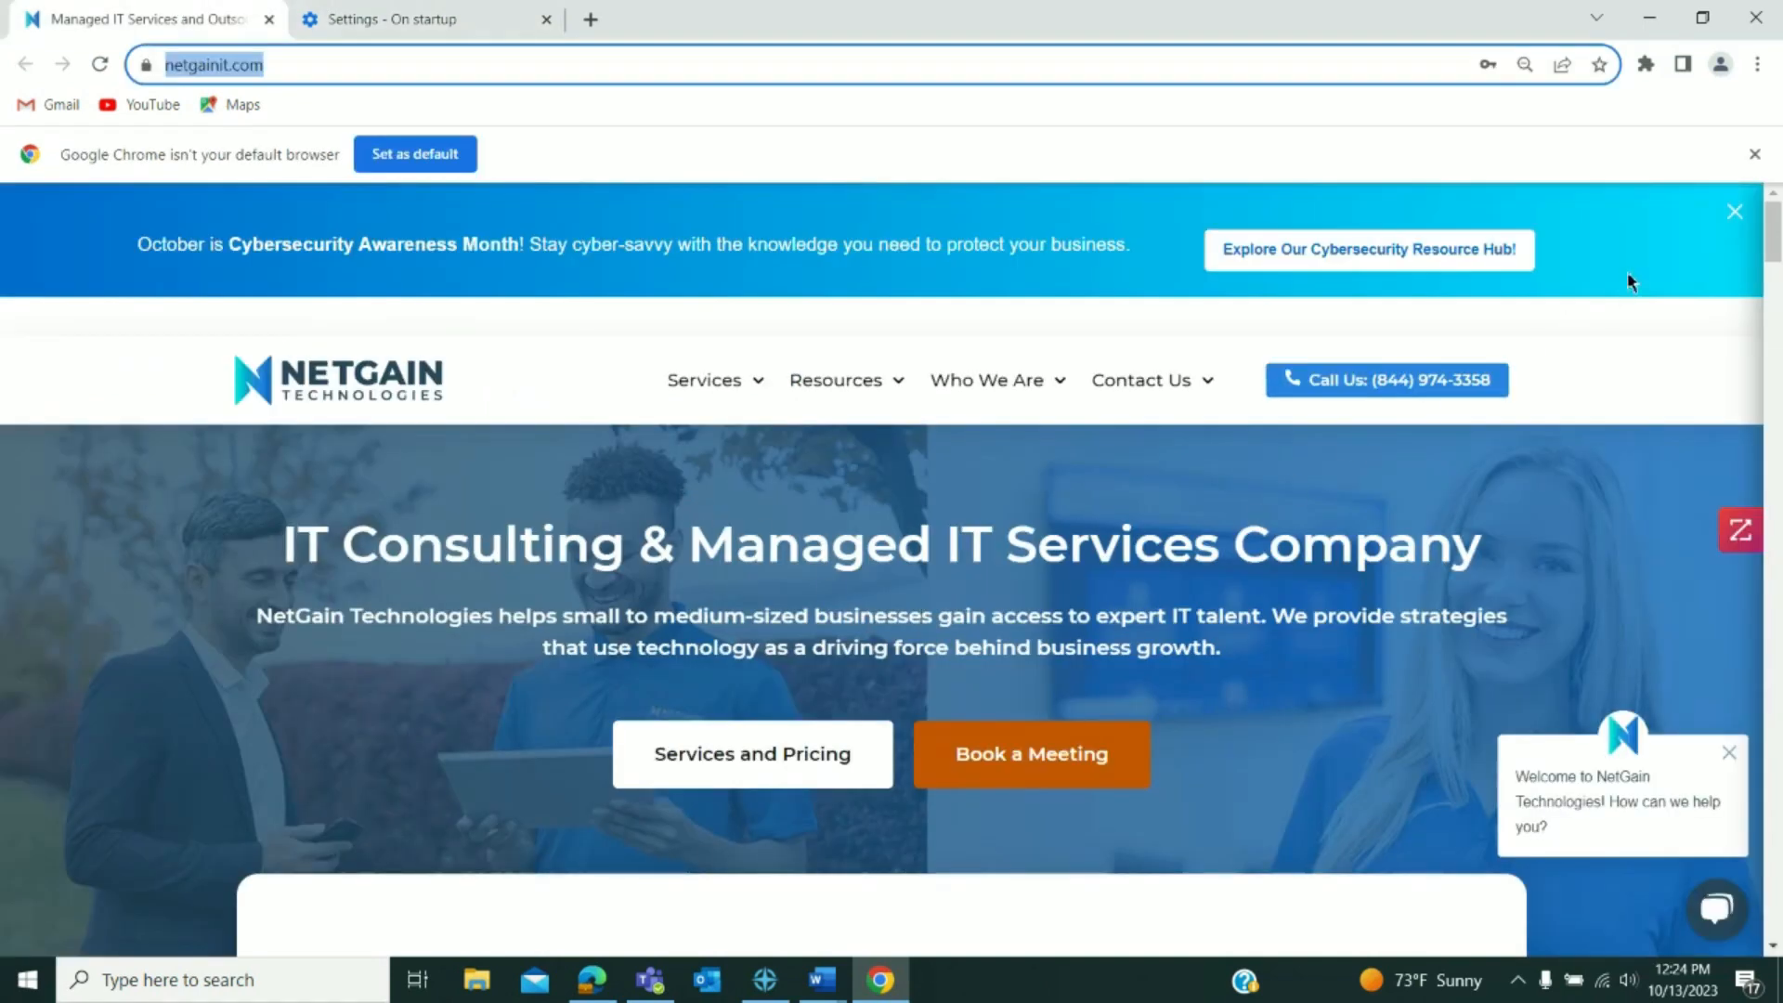
click(1757, 65)
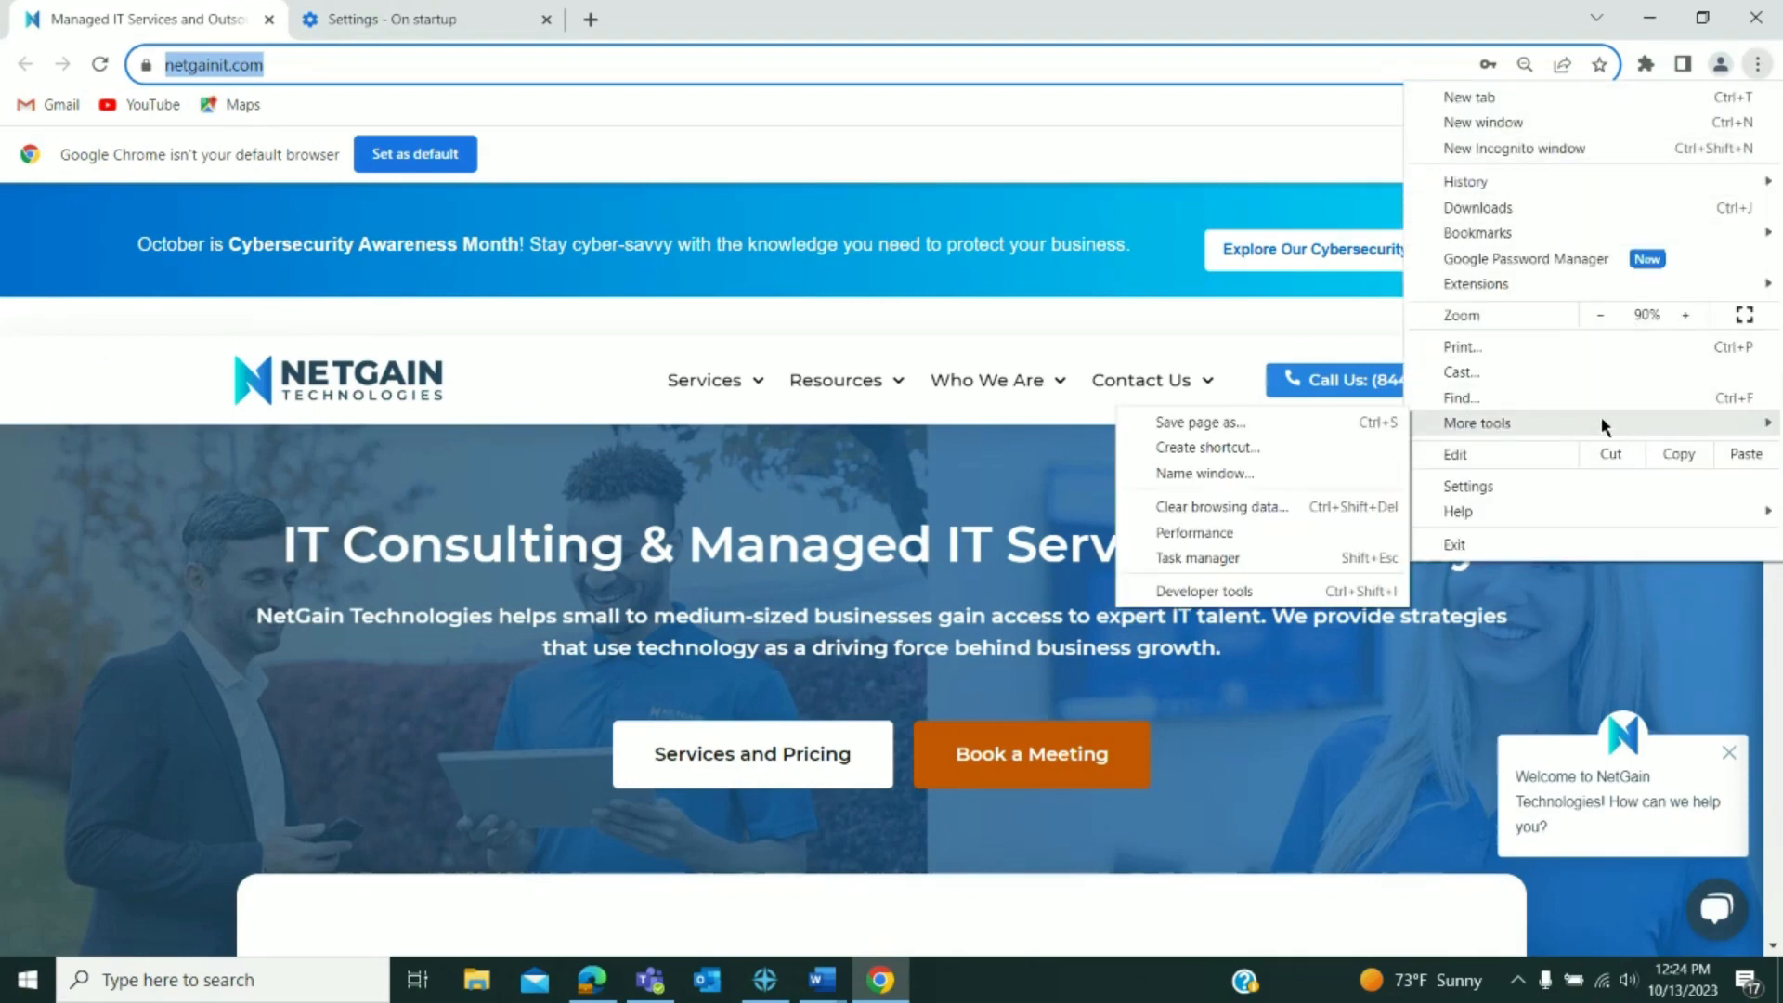
mouse_move(1477, 441)
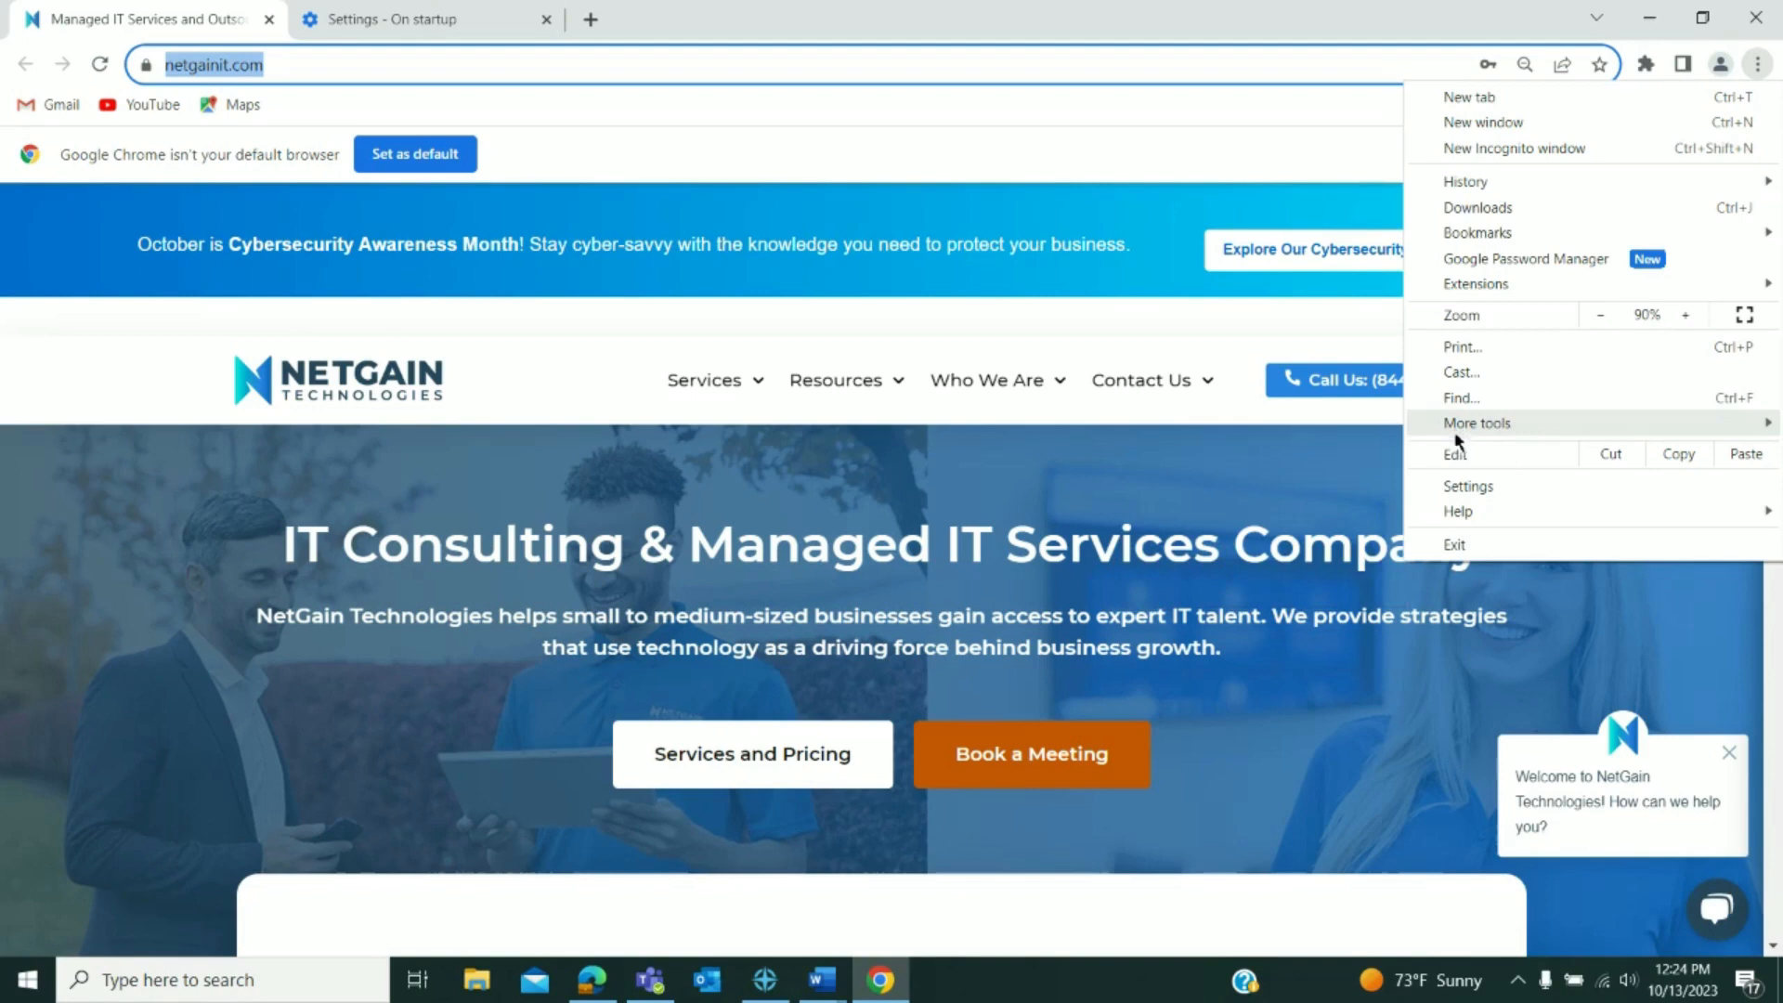
click(1476, 424)
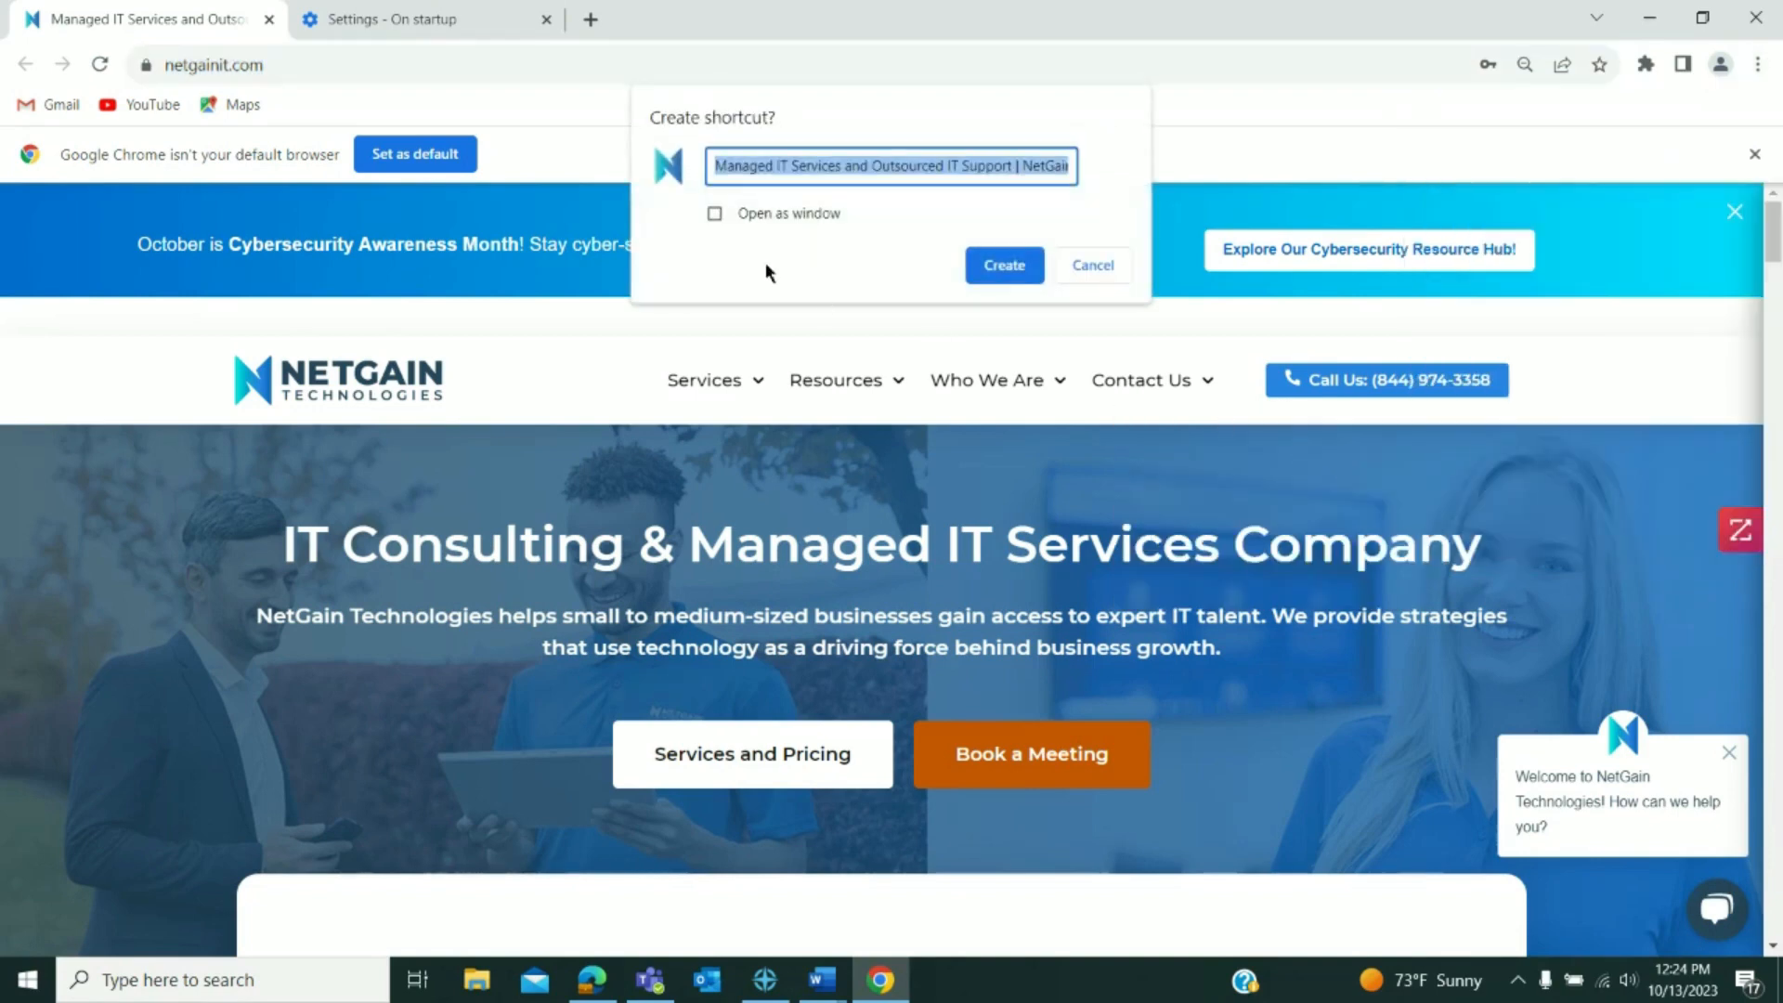
click(1002, 265)
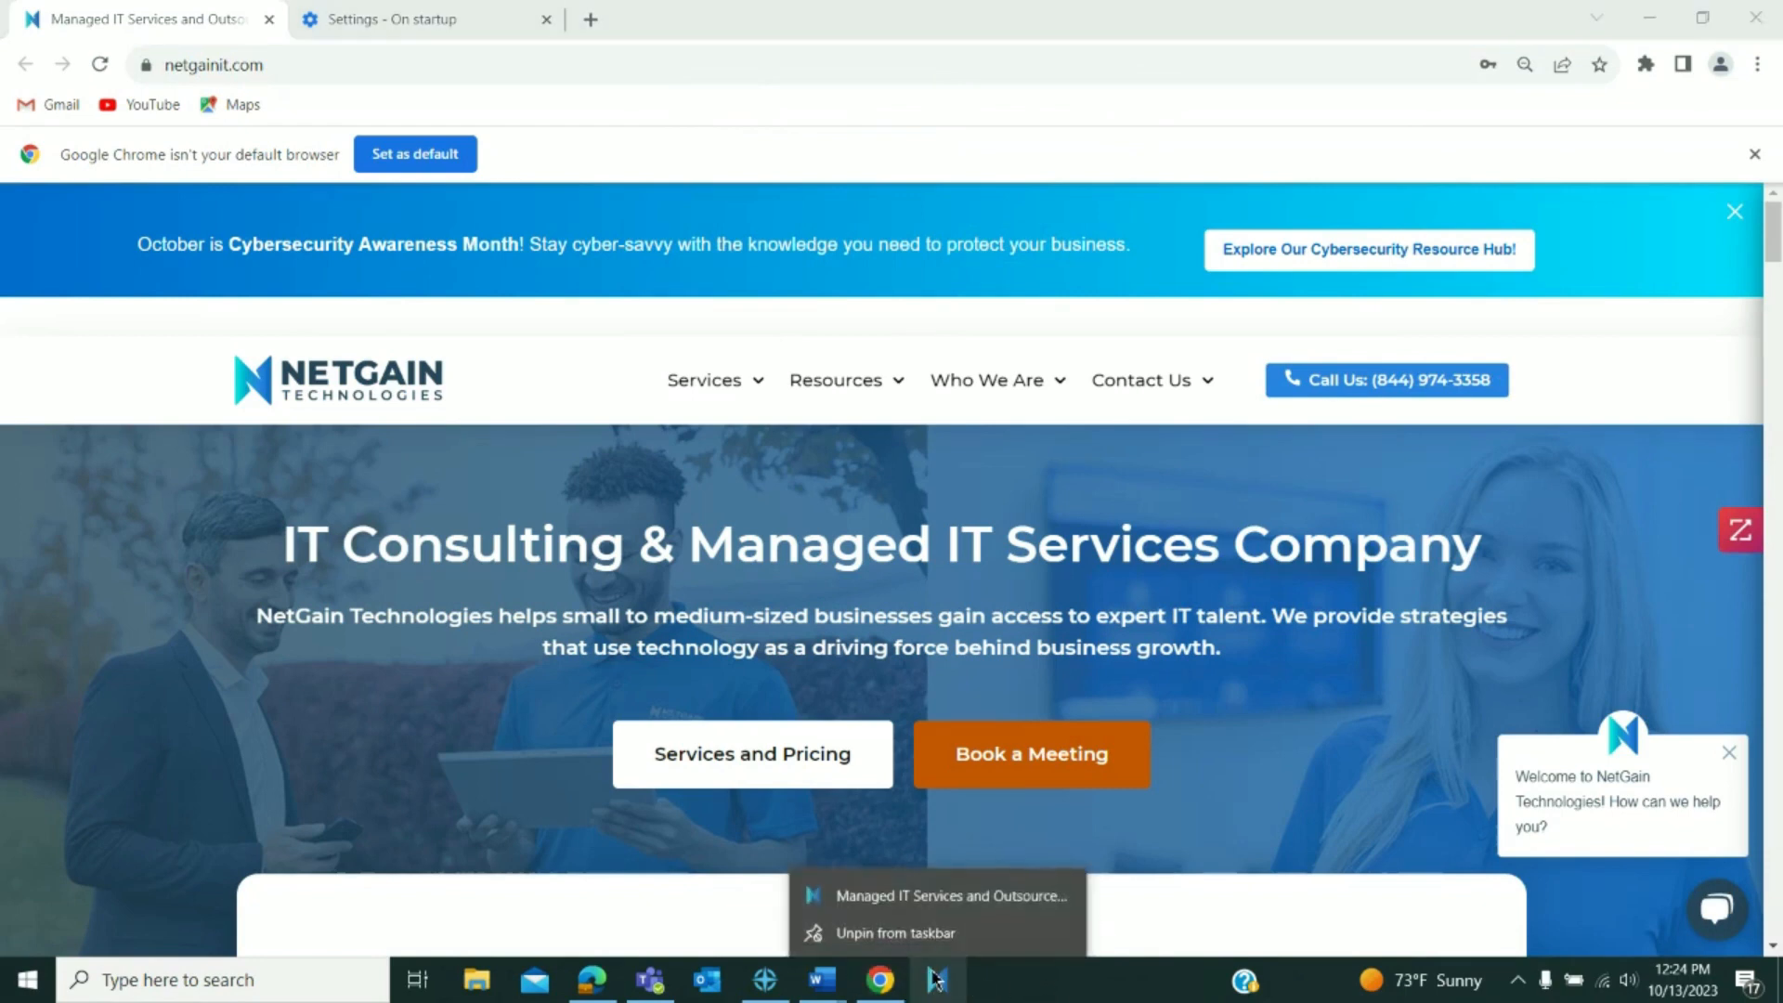
mouse_move(896, 932)
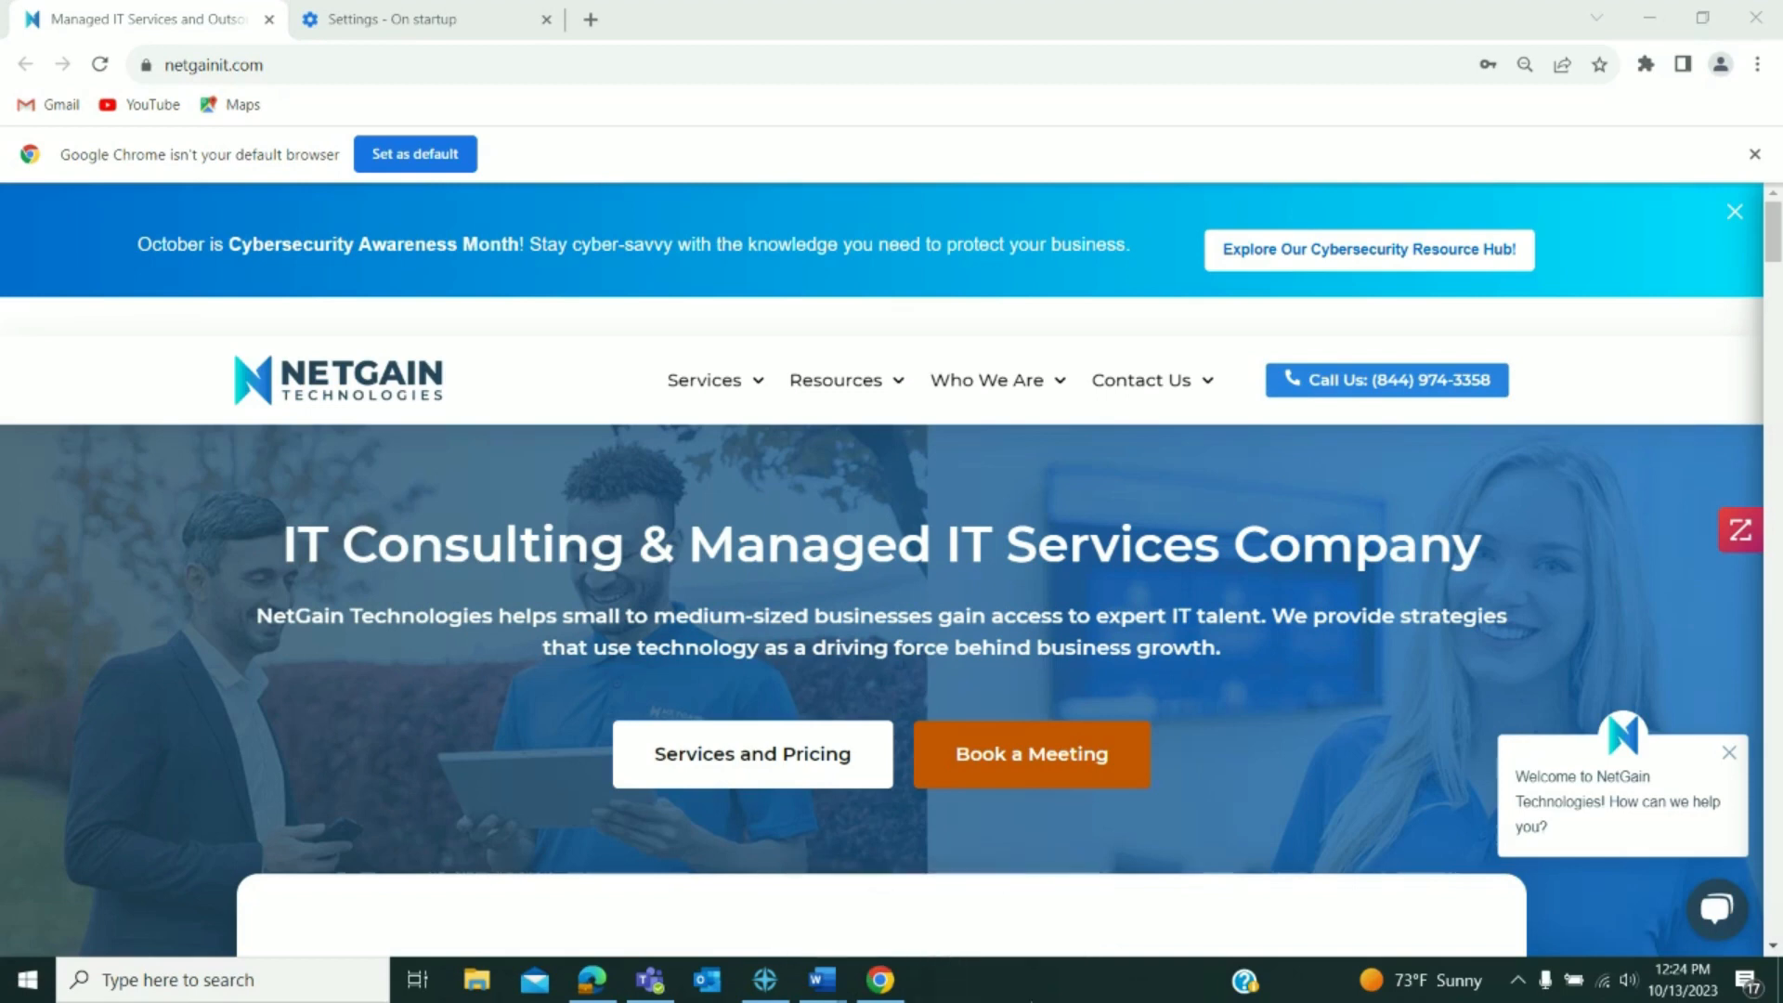
mouse_move(40, 294)
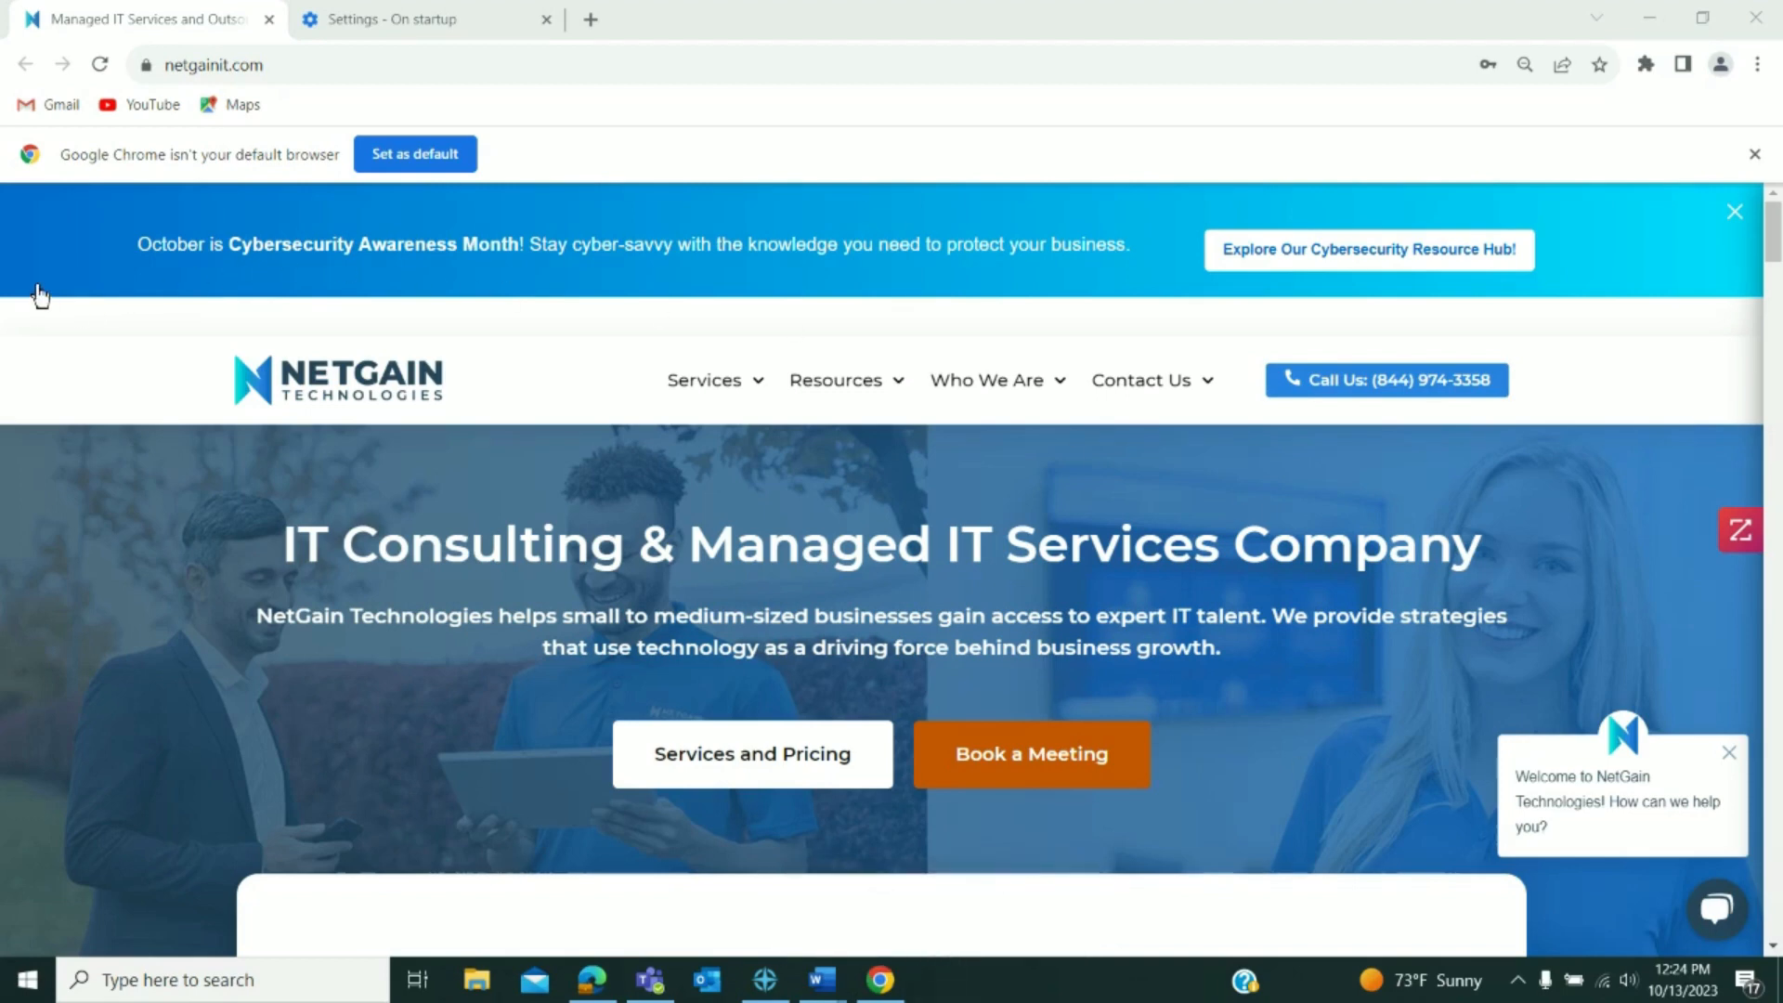